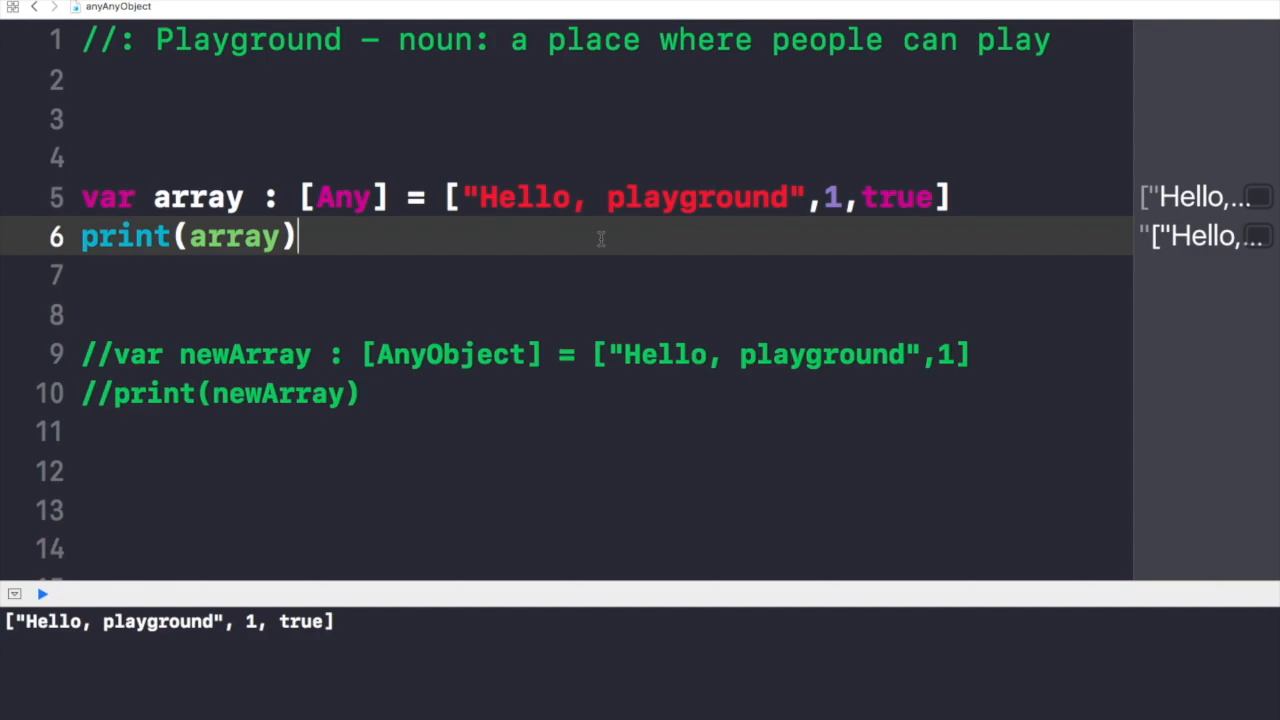
Highlight the array name, its Any element type and the number 1 in the declaration.
double_click(198, 196)
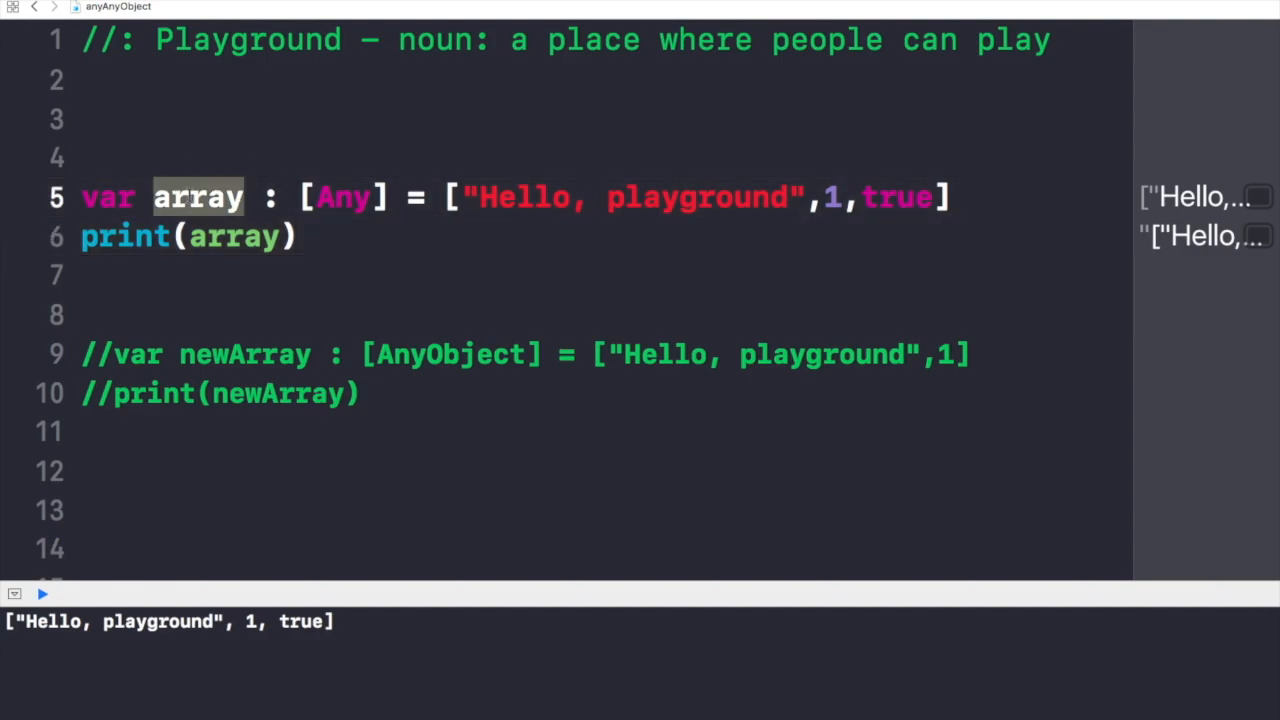
left_click(330, 197)
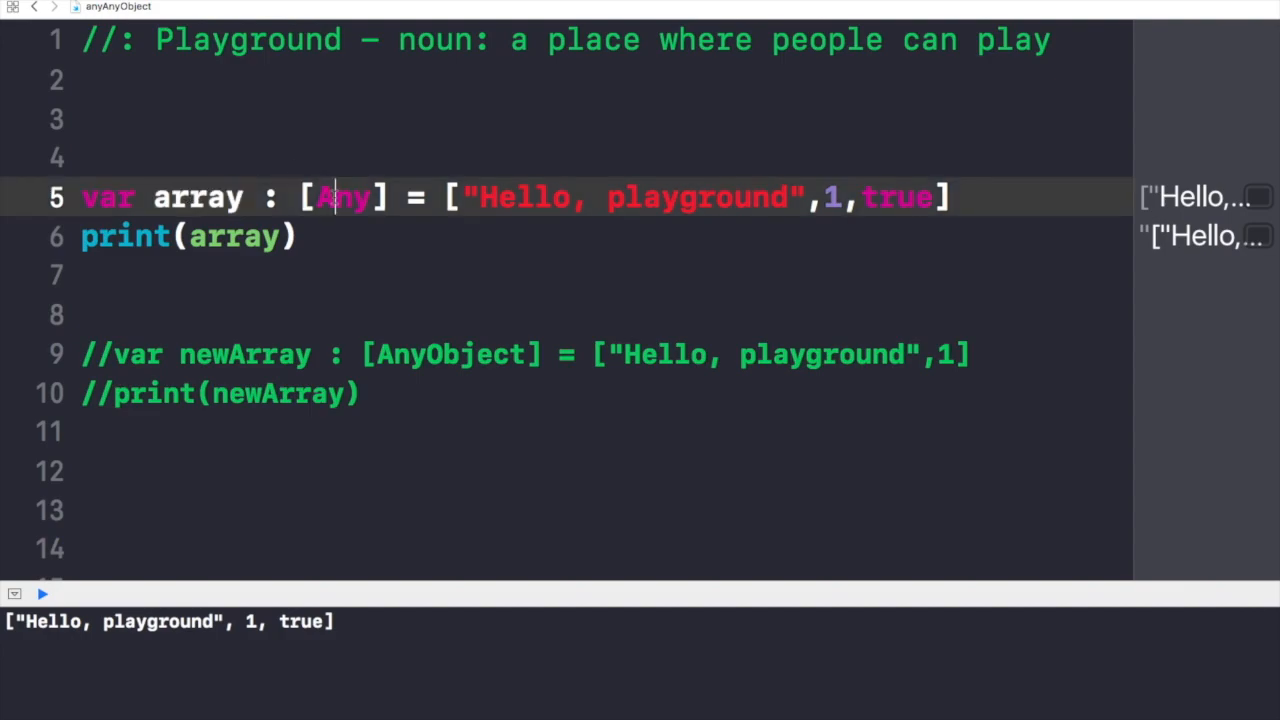
double_click(344, 196)
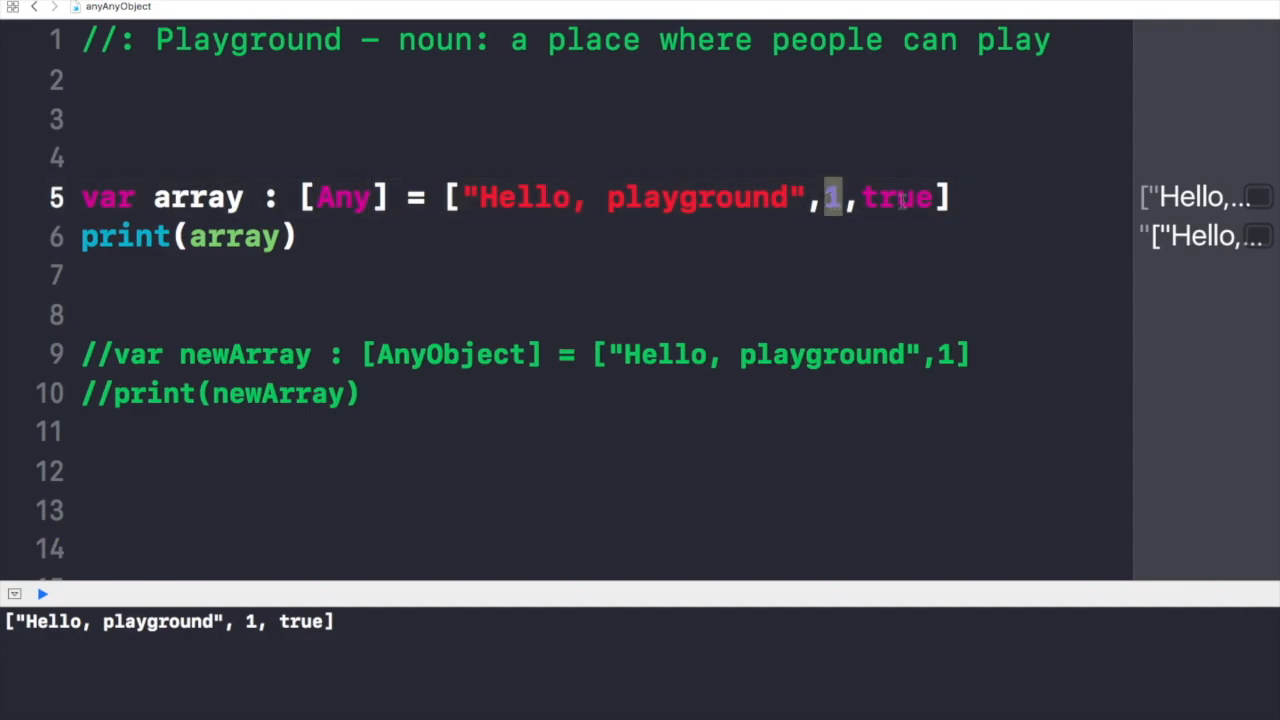
double_click(896, 196)
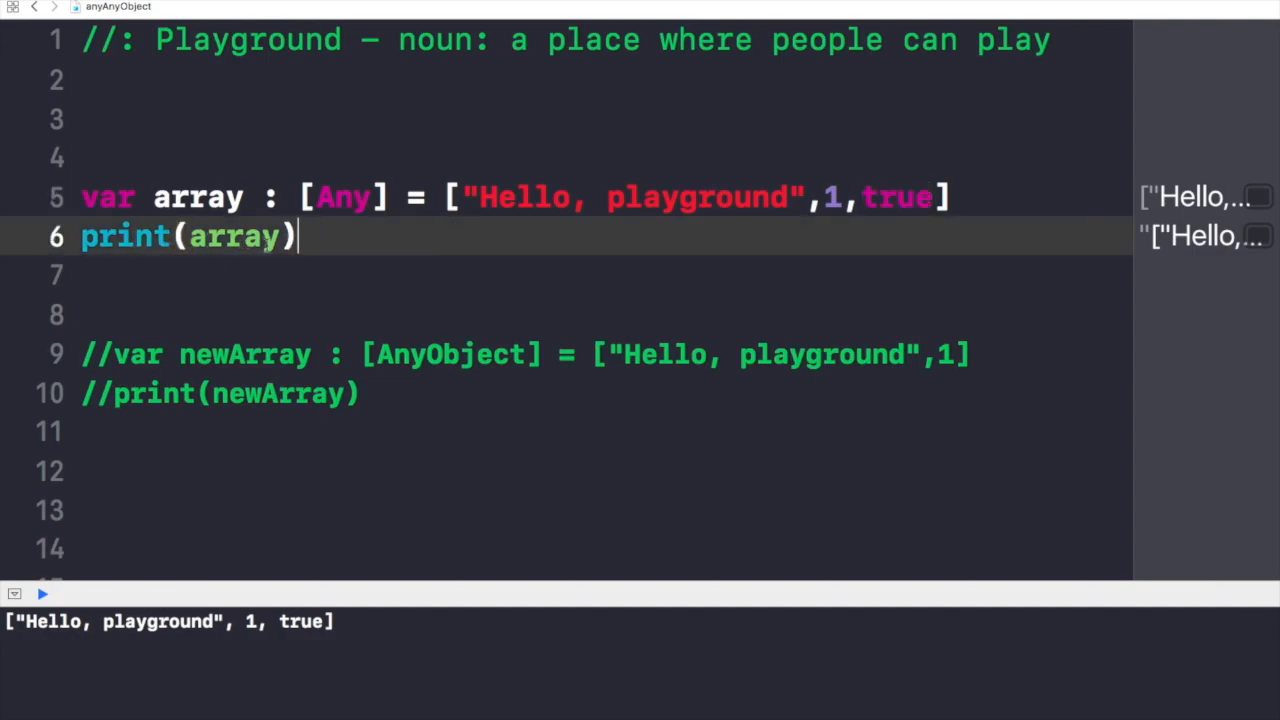
mouse_move(242, 512)
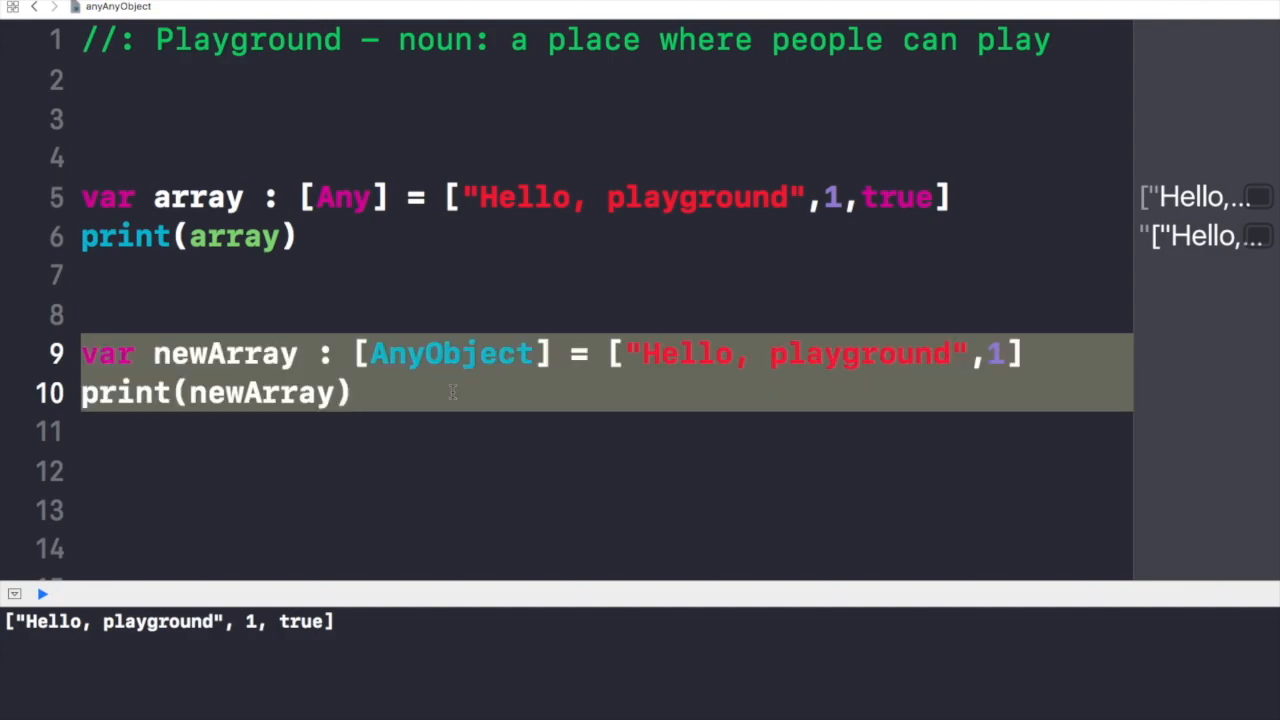
Show the newArray error that String does not conform to AnyObject.
left_click(352, 392)
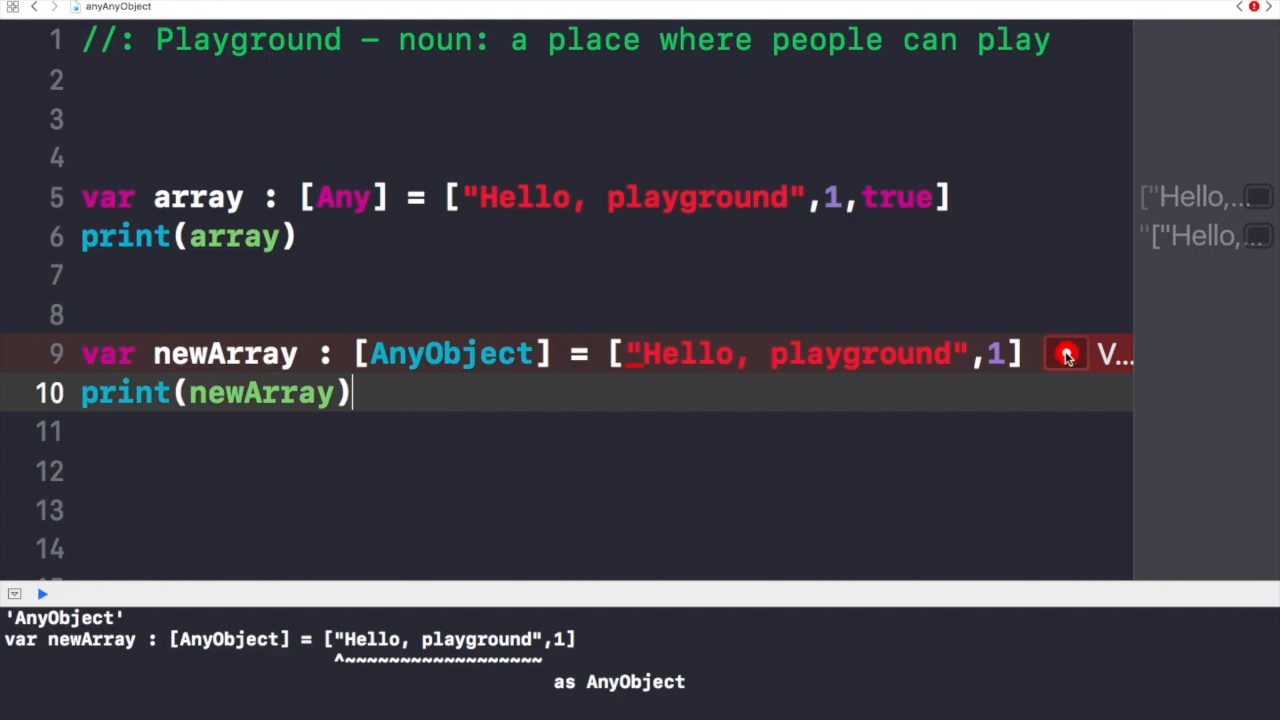
left_click(1066, 353)
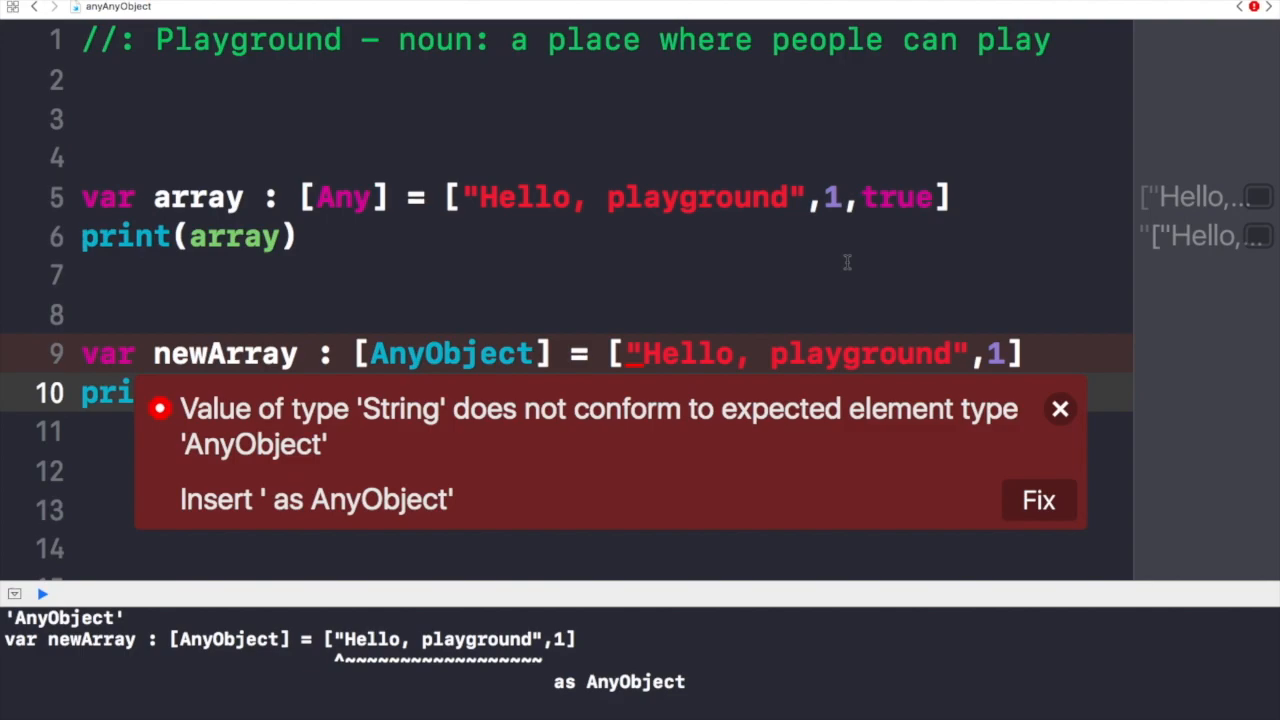
mouse_move(947, 297)
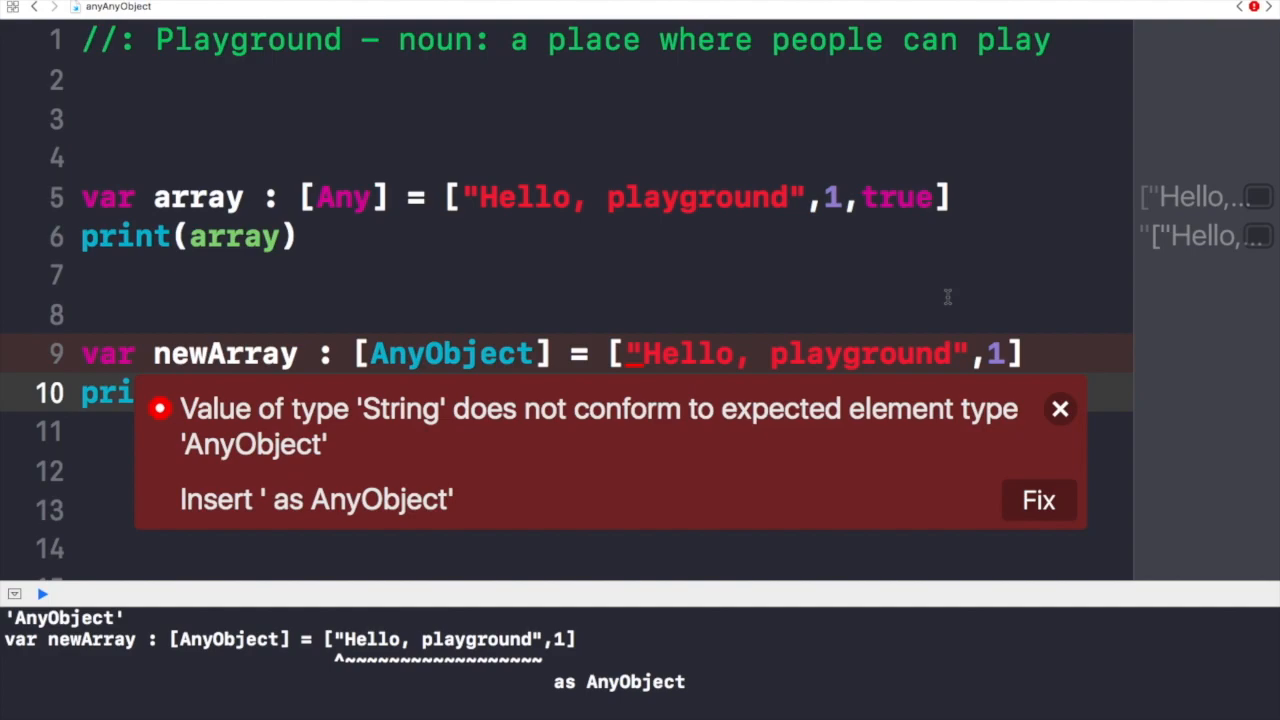
mouse_move(922, 302)
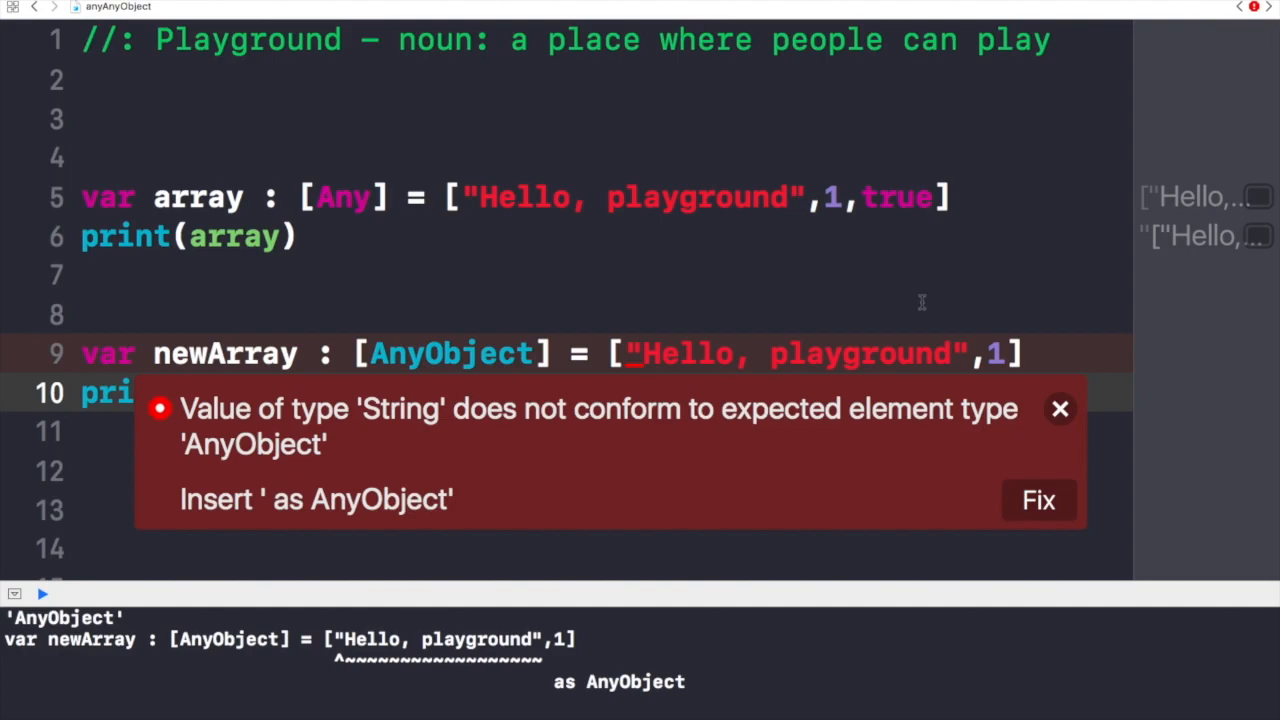
mouse_move(967, 452)
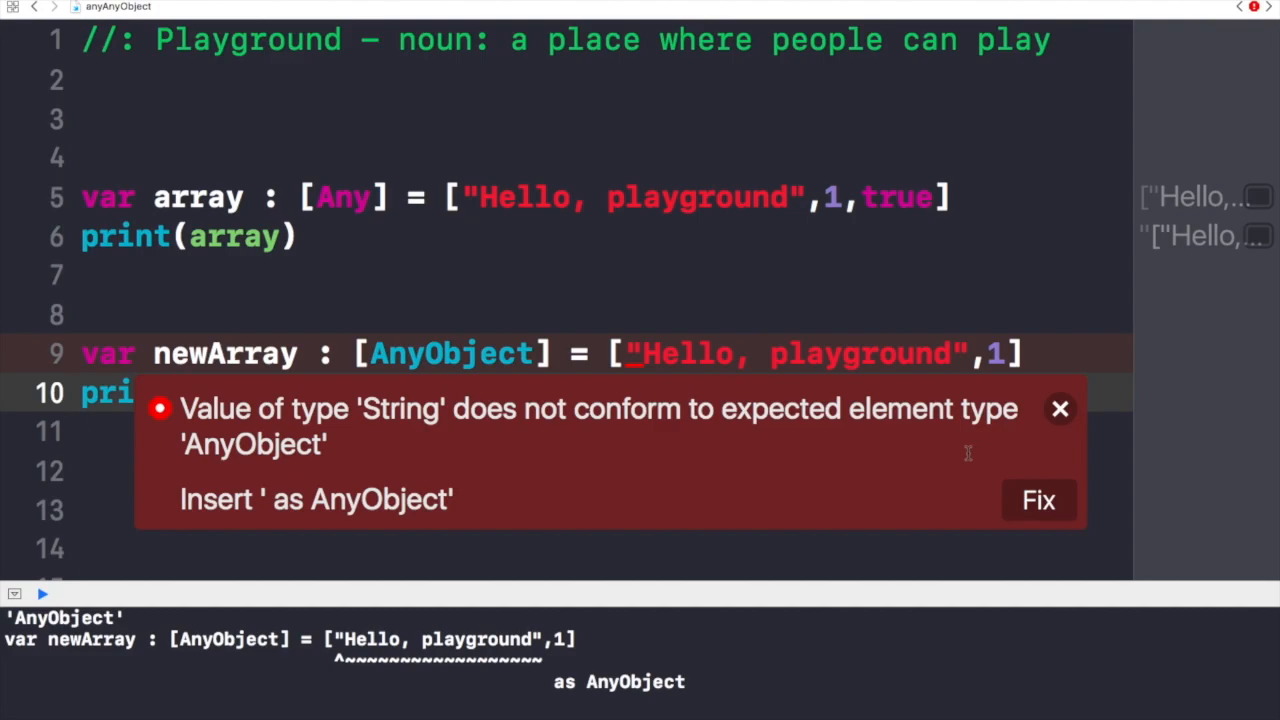
Apply the Fix-it casts 'as AnyObject' to the string and the number 1 in newArray.
left_click(1038, 500)
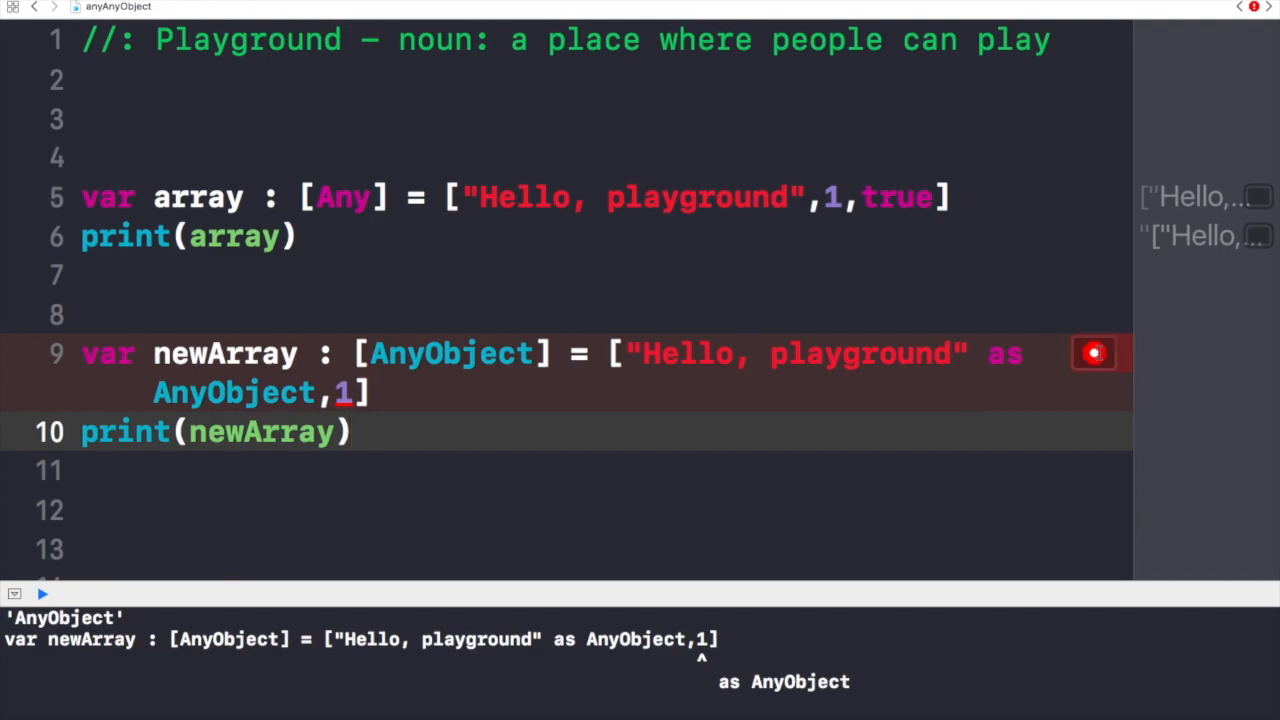
left_click(1094, 353)
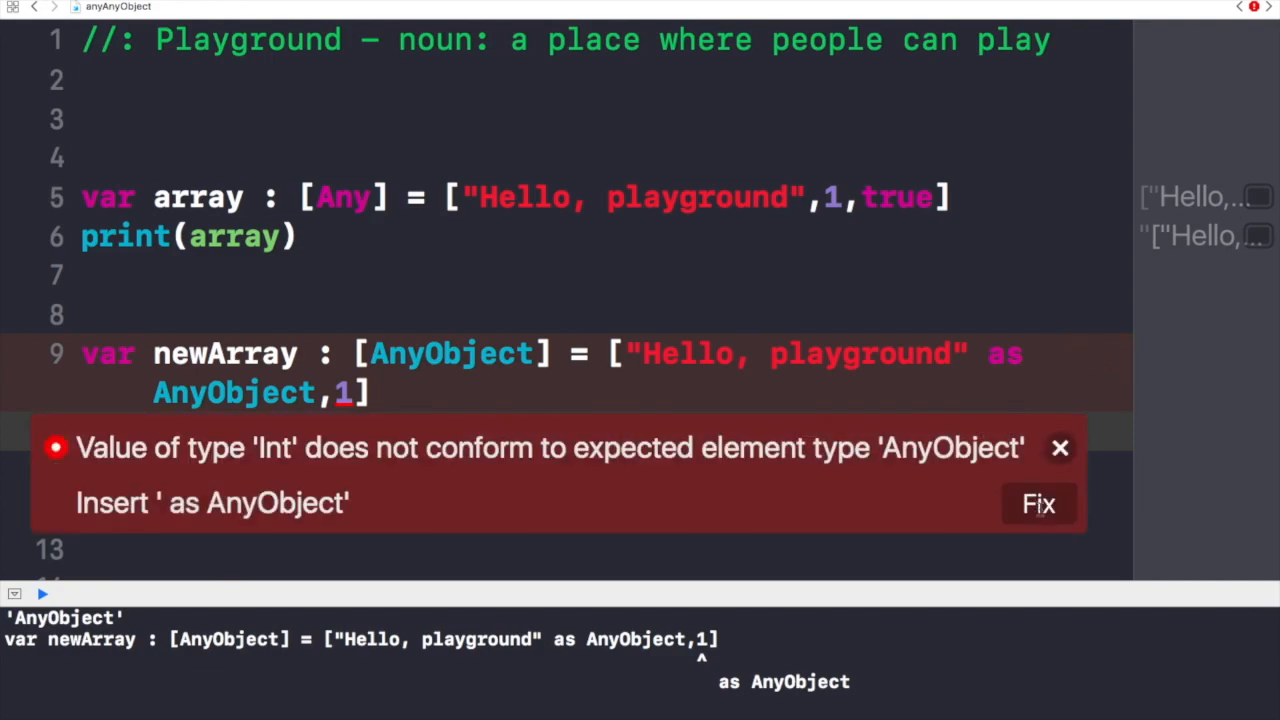
left_click(1038, 503)
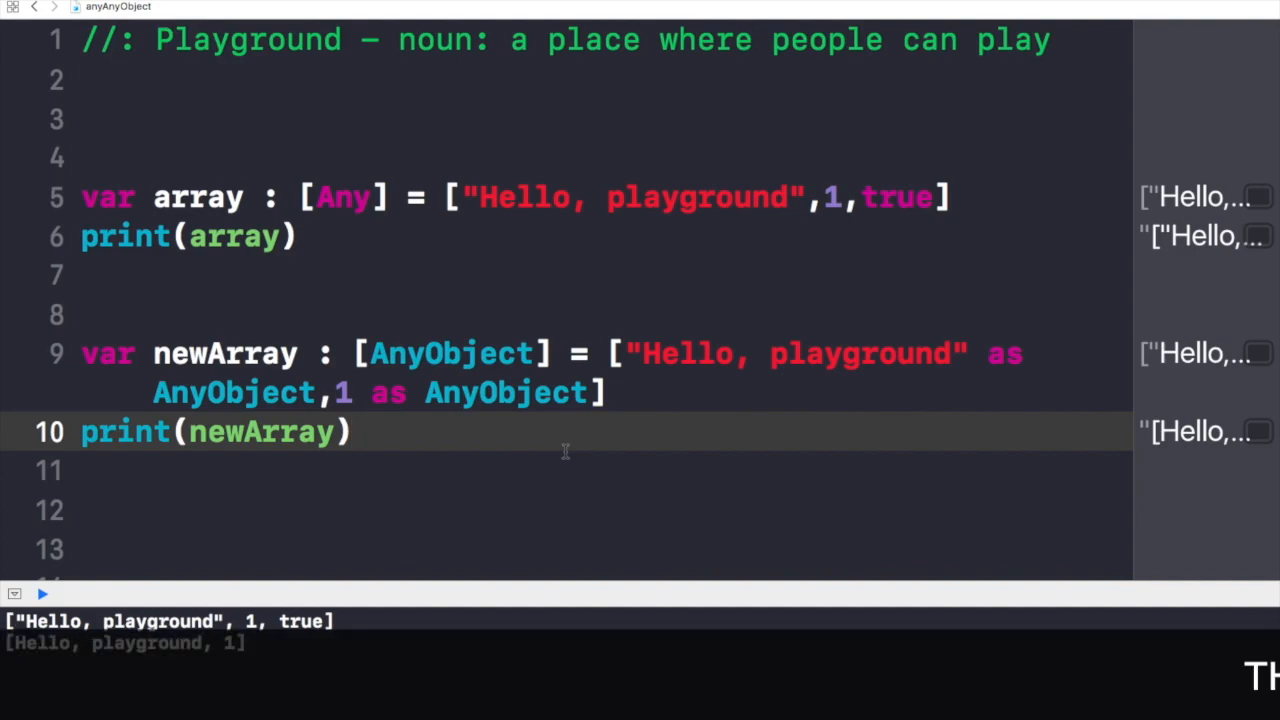
left_click(352, 431)
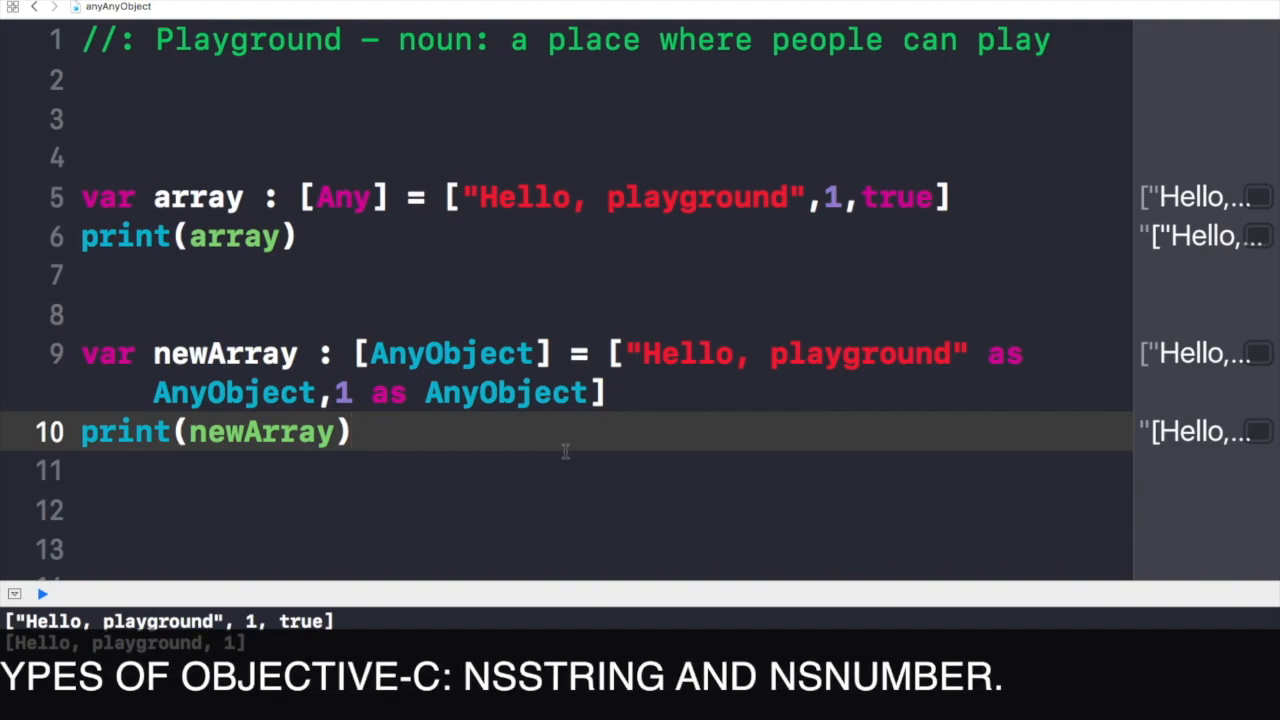
left_click(350, 431)
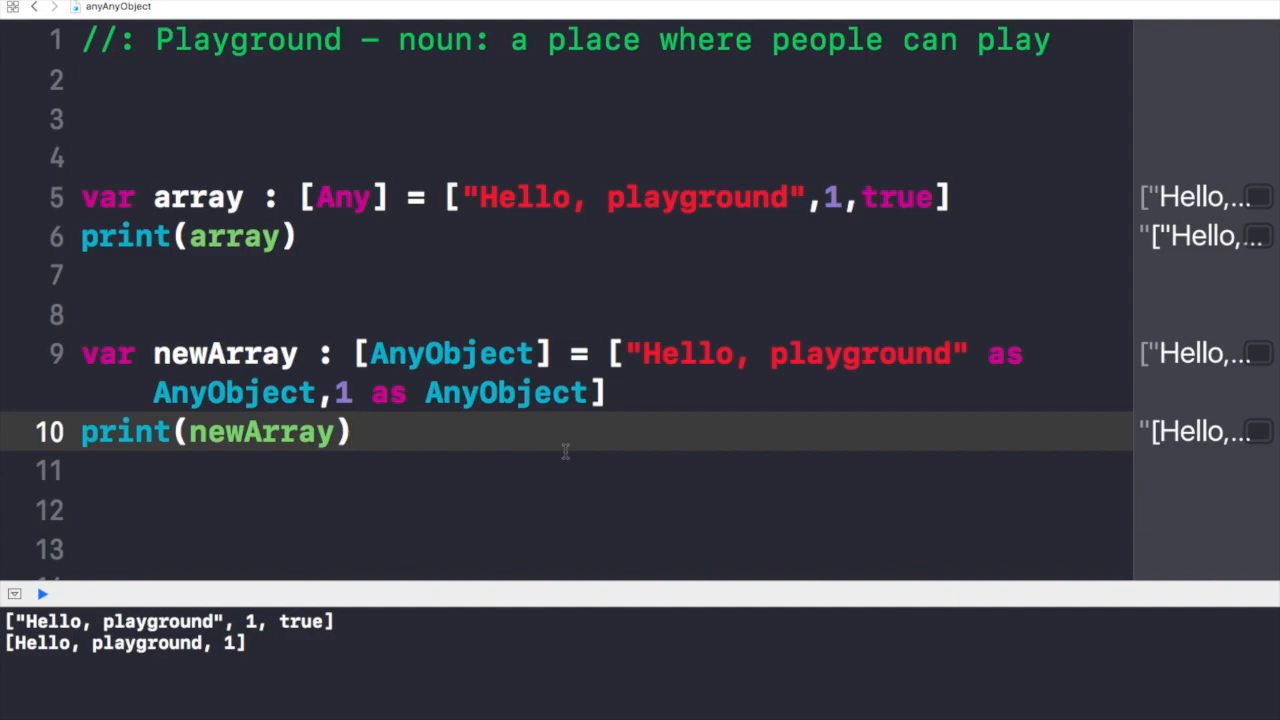
left_click(352, 432)
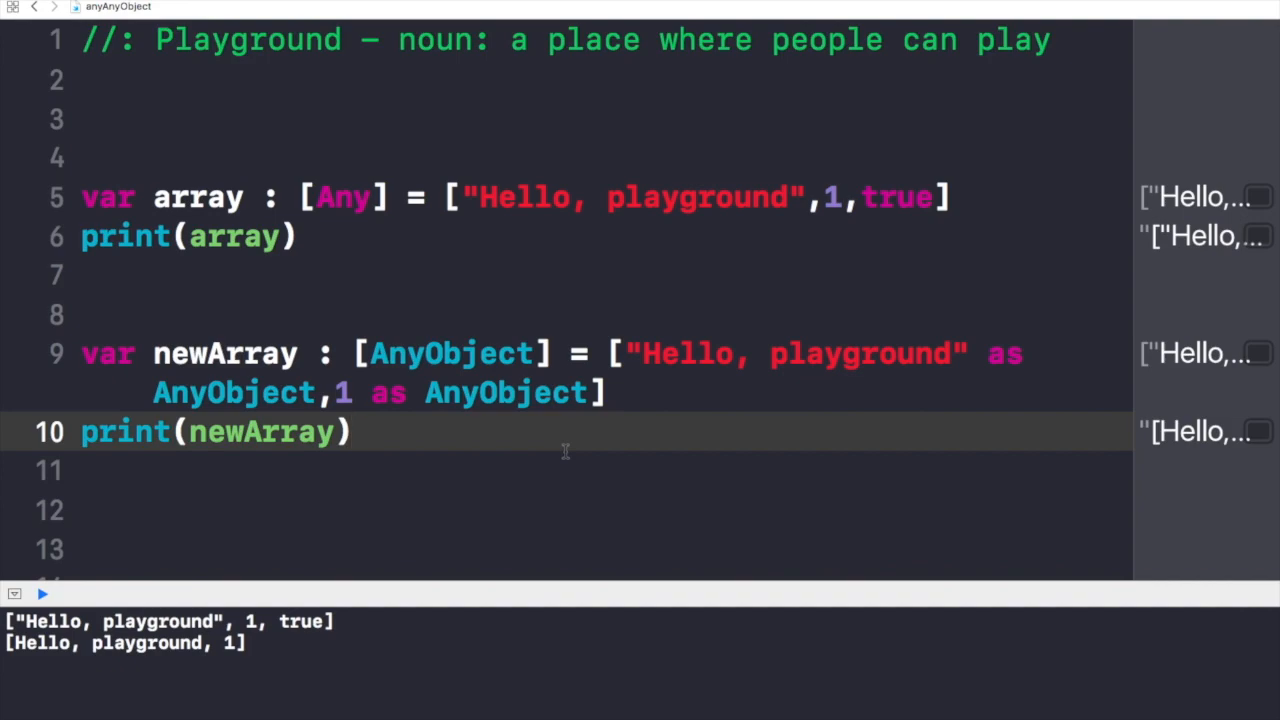
left_click(351, 431)
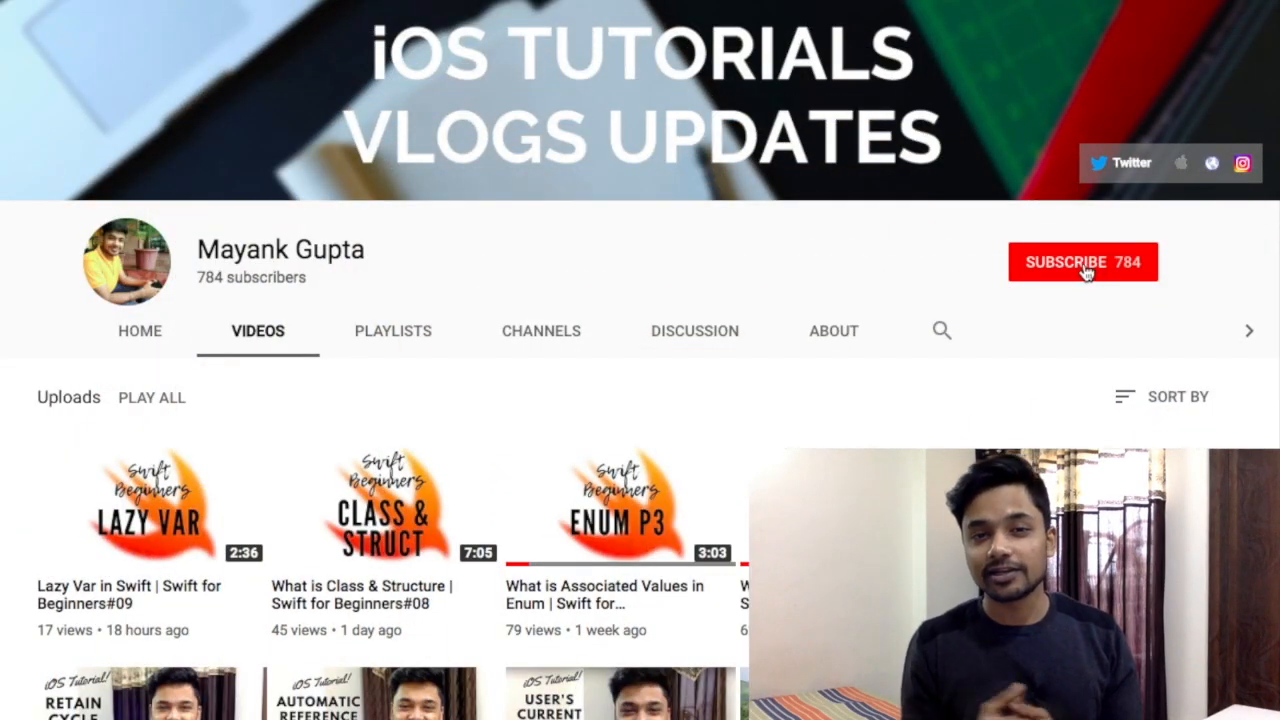
Subscribe to the iOS tutorials channel on its YouTube page.
left_click(1082, 261)
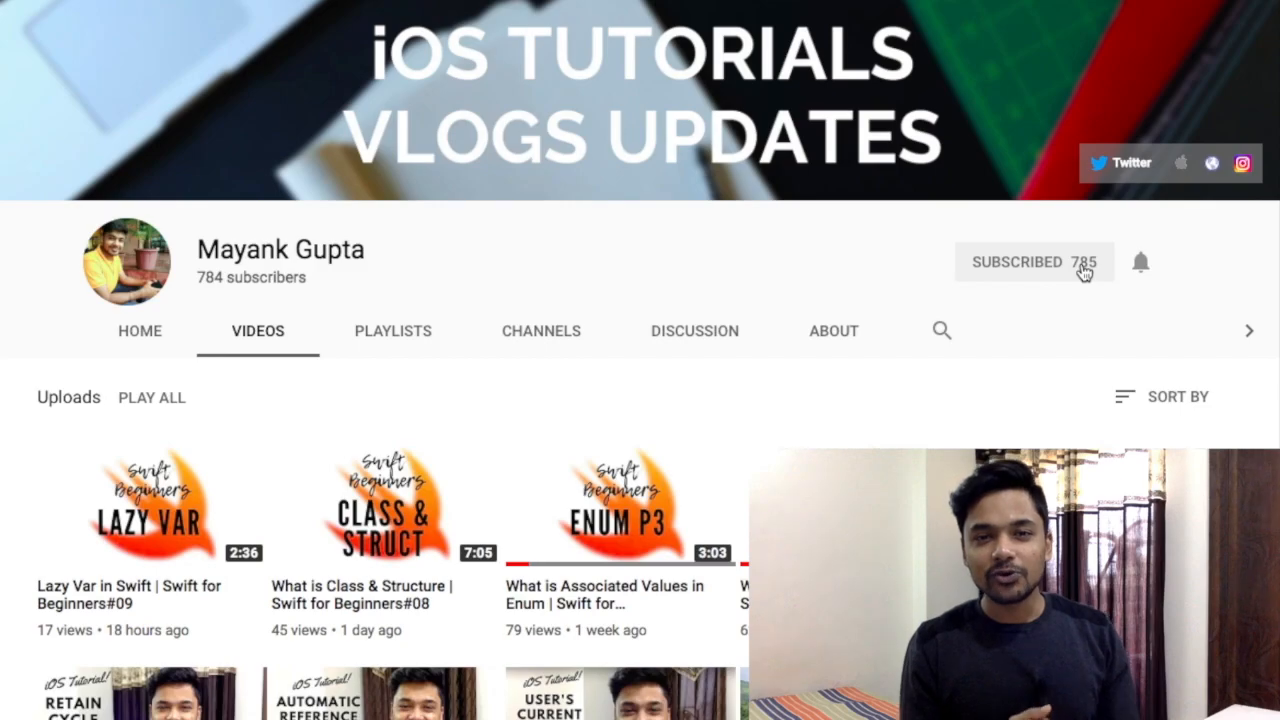
mouse_move(1141, 262)
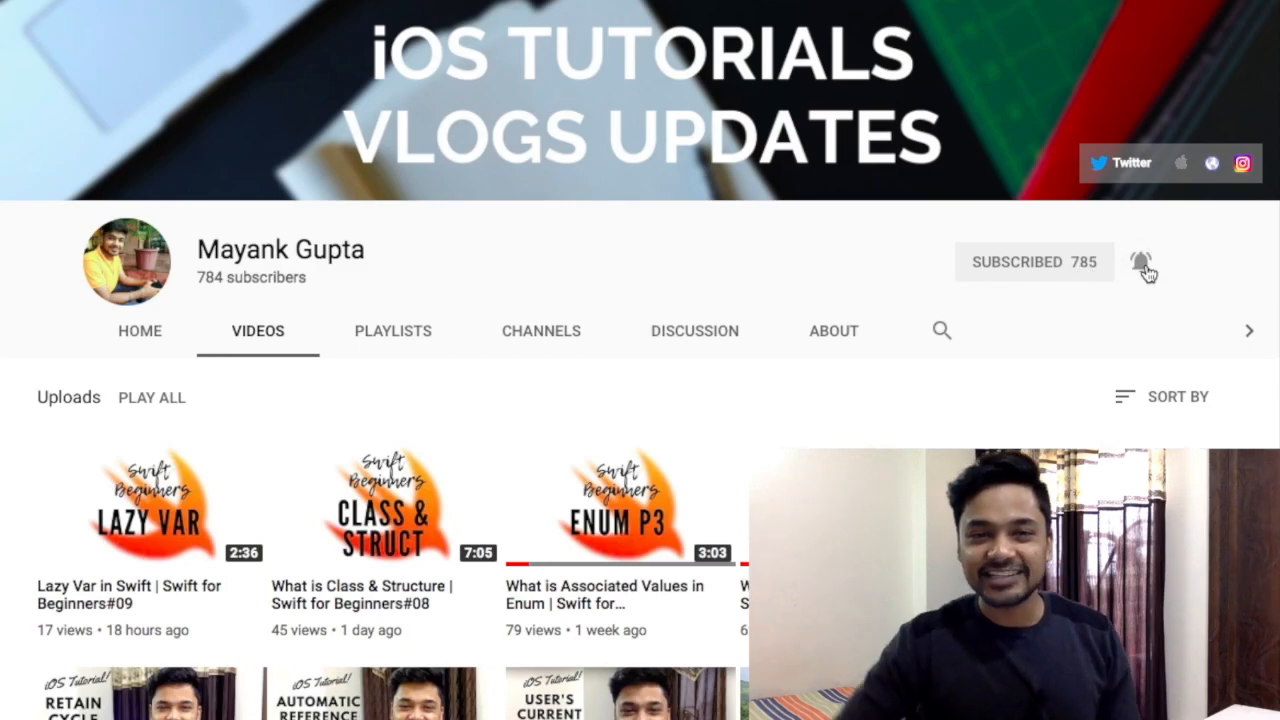